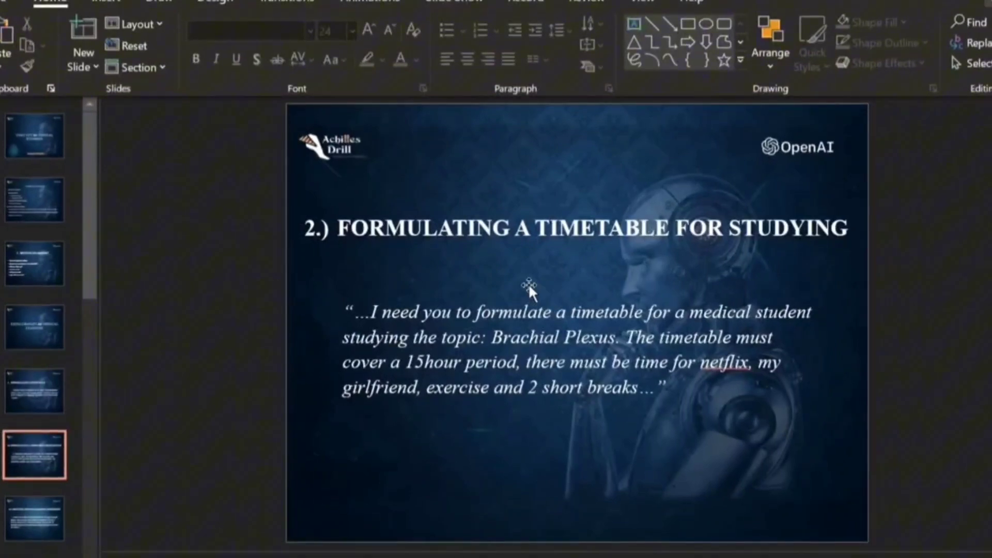
pyautogui.moveTo(581, 286)
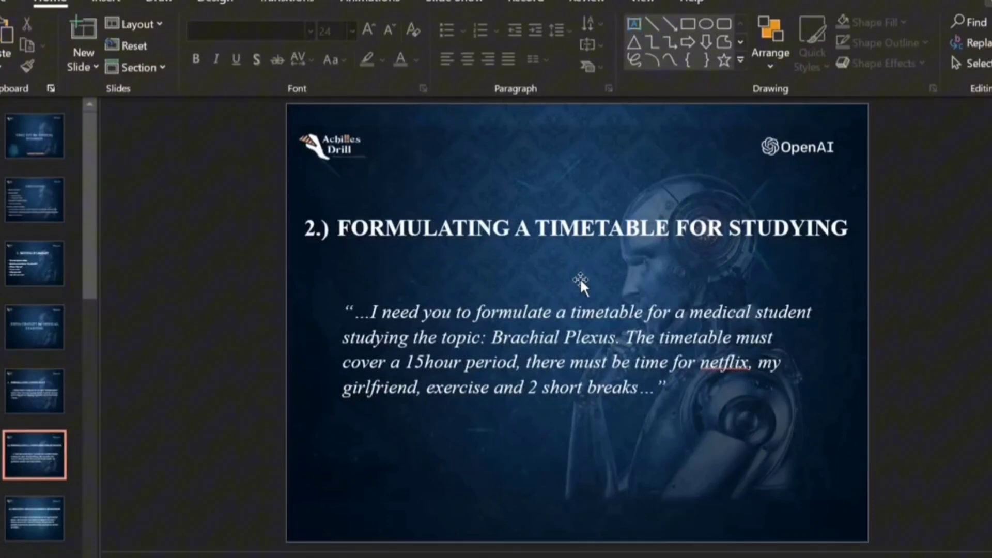
# Show slide 3, 'Creating Multiple Choice Questions', with its brachial plexus prompt
pyautogui.click(34, 518)
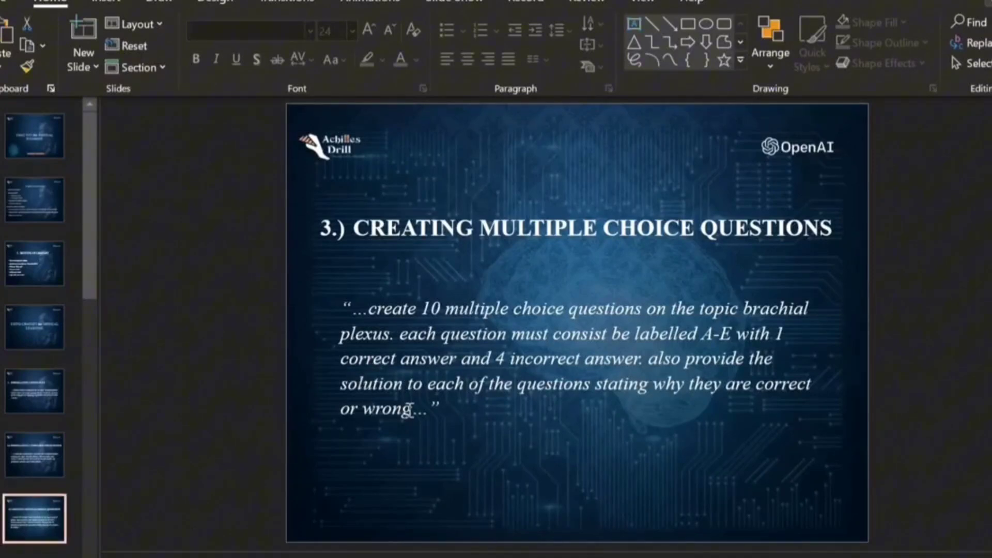
pyautogui.moveTo(425, 363)
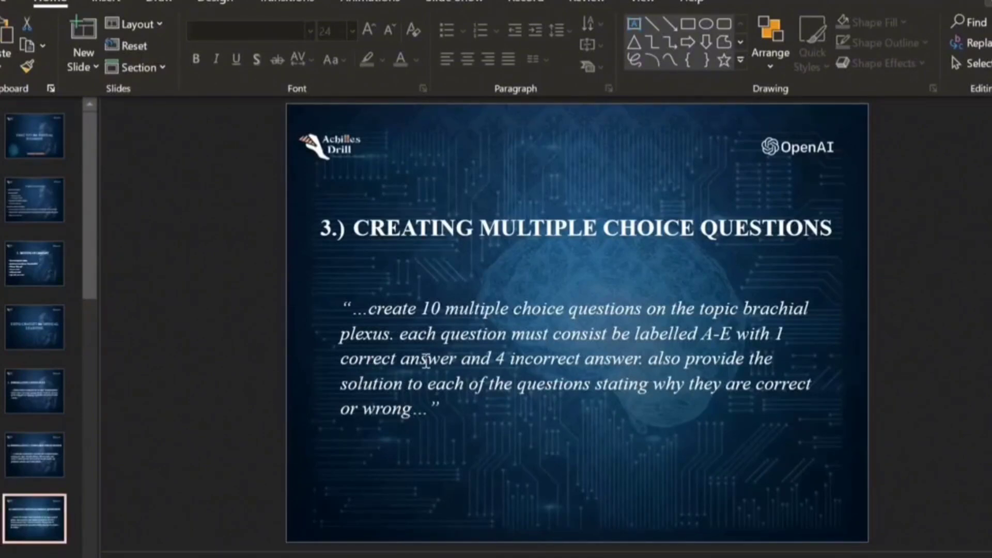
pyautogui.moveTo(562, 302)
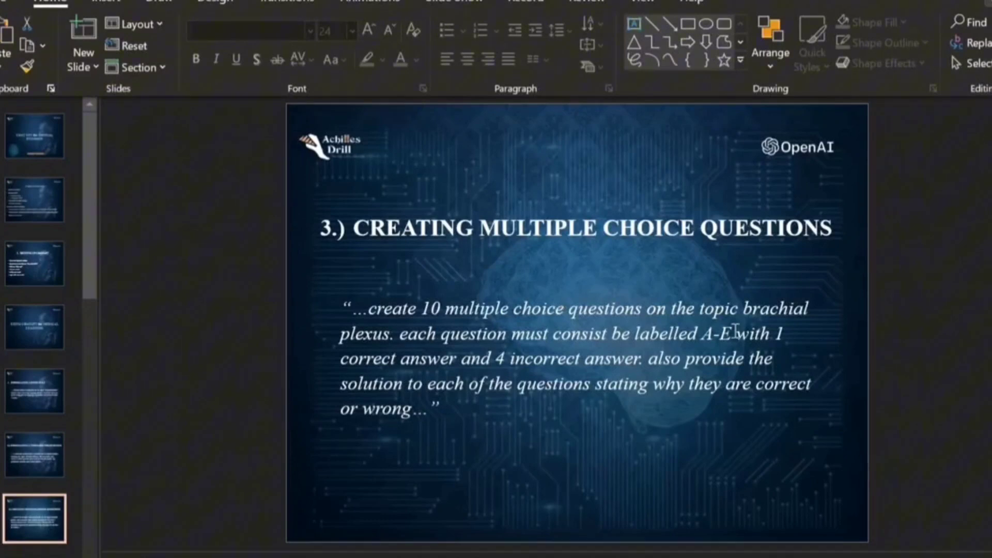
pyautogui.moveTo(569, 373)
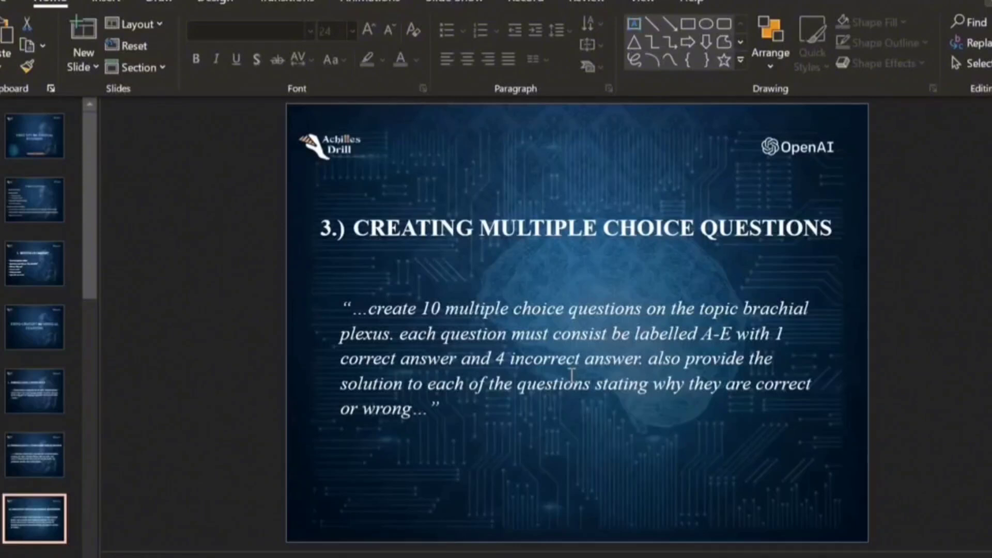
pyautogui.moveTo(715, 361)
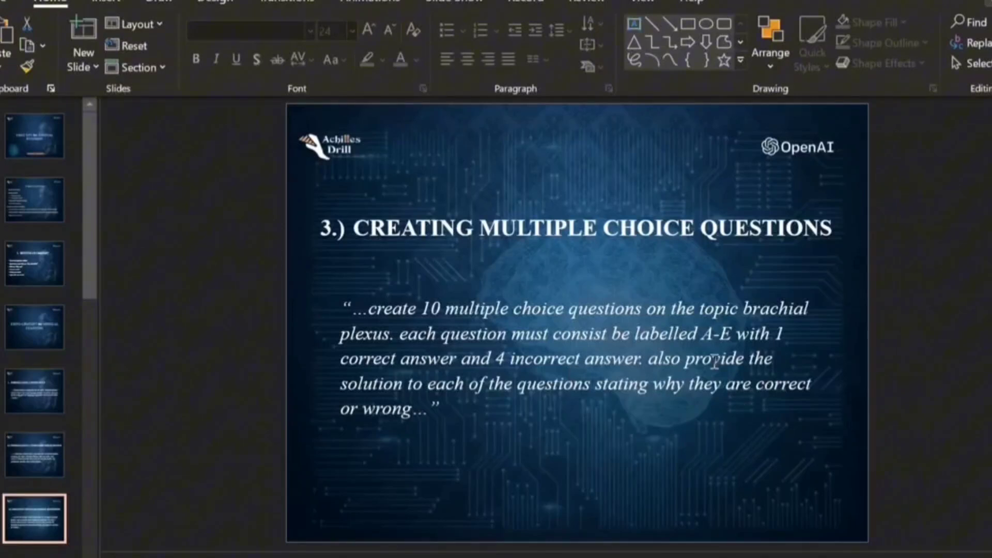
pyautogui.moveTo(477, 410)
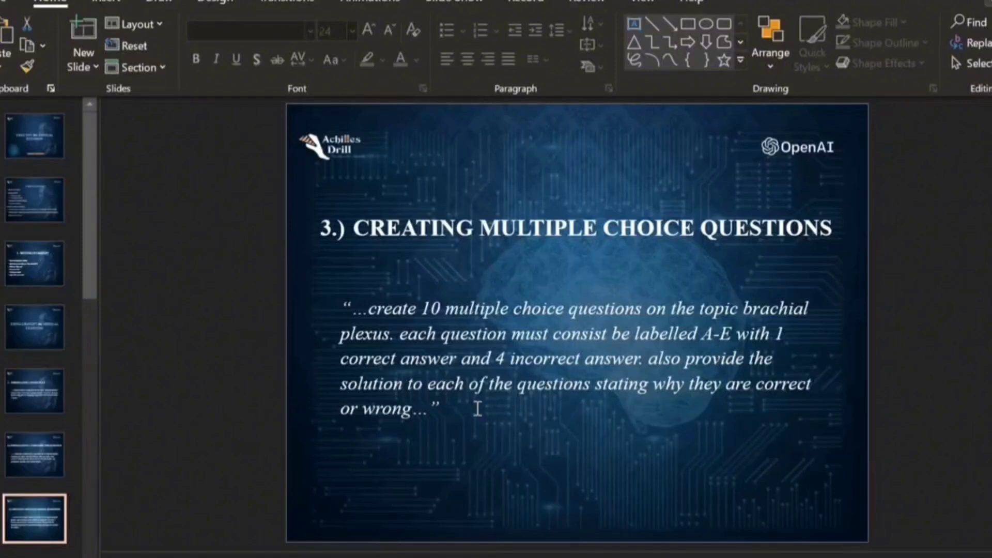
pyautogui.moveTo(751, 384)
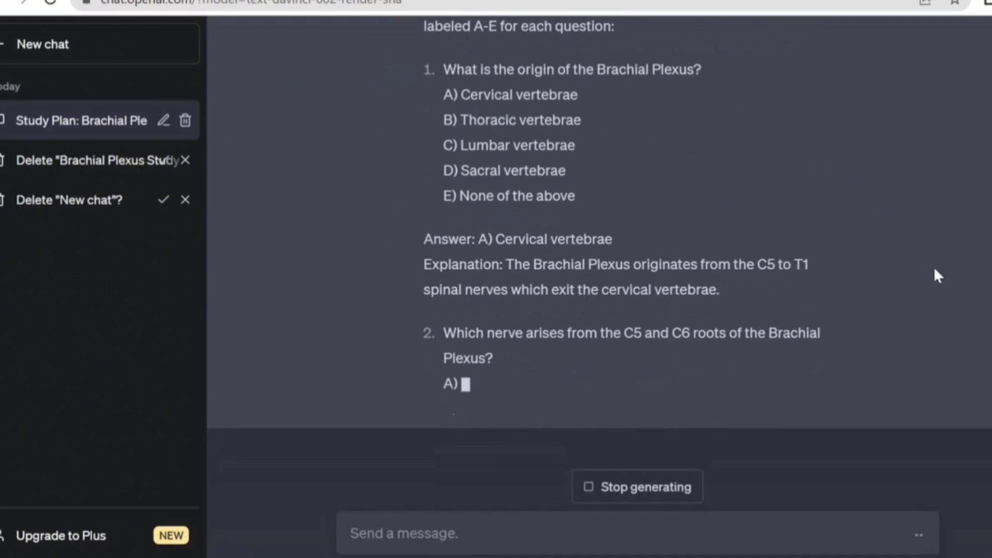
# Follow ChatGPT's ten brachial plexus questions as they generate, each with answer and explanation
pyautogui.scroll(3)
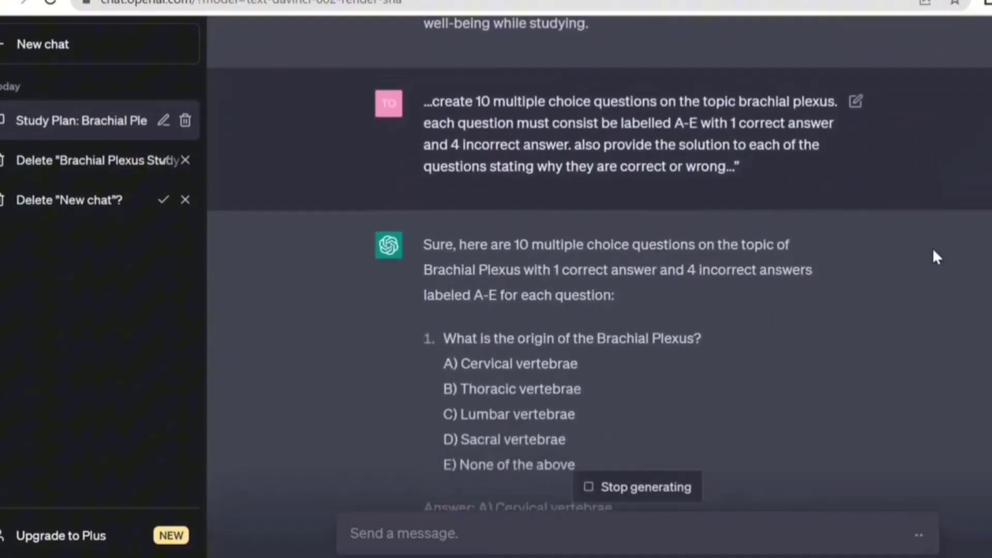
pyautogui.scroll(-3)
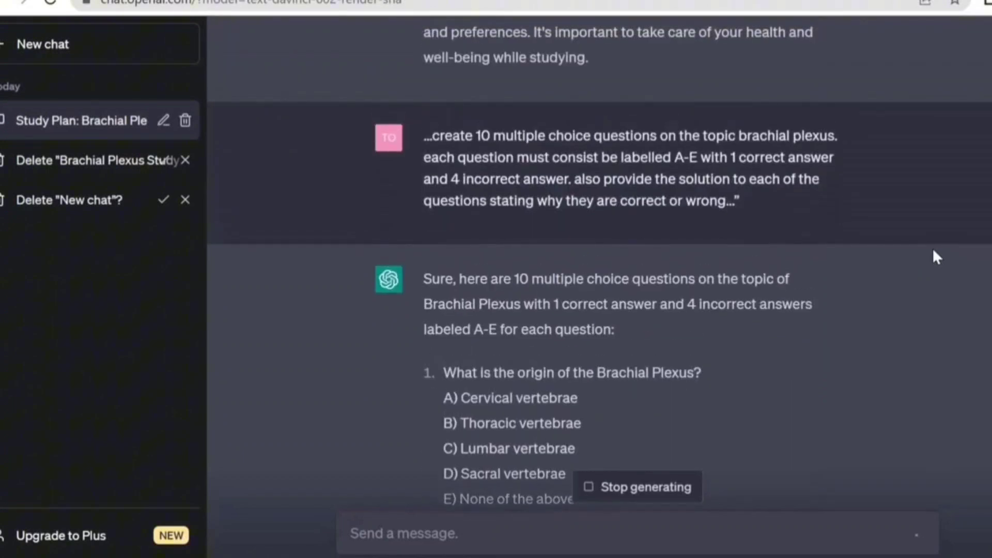
pyautogui.scroll(-3)
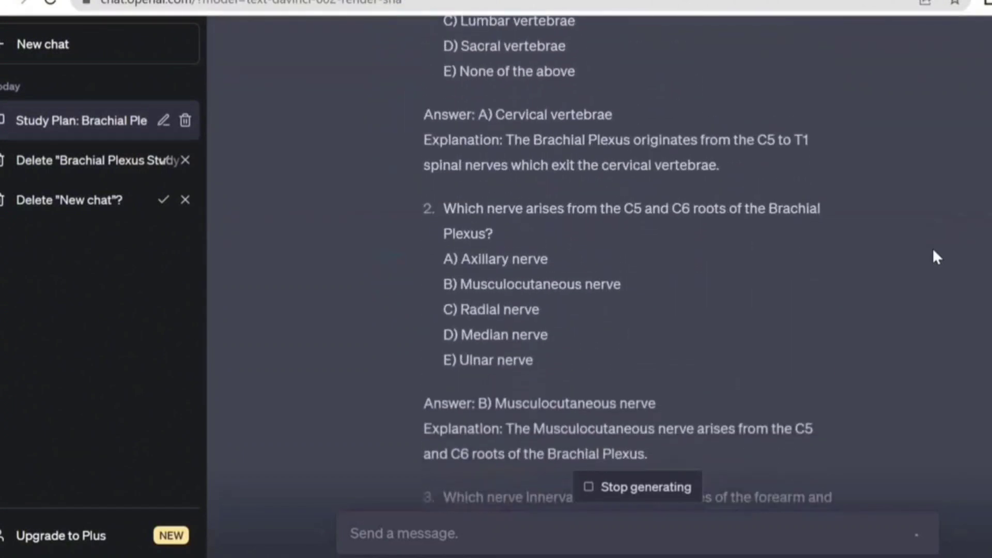
pyautogui.scroll(-3)
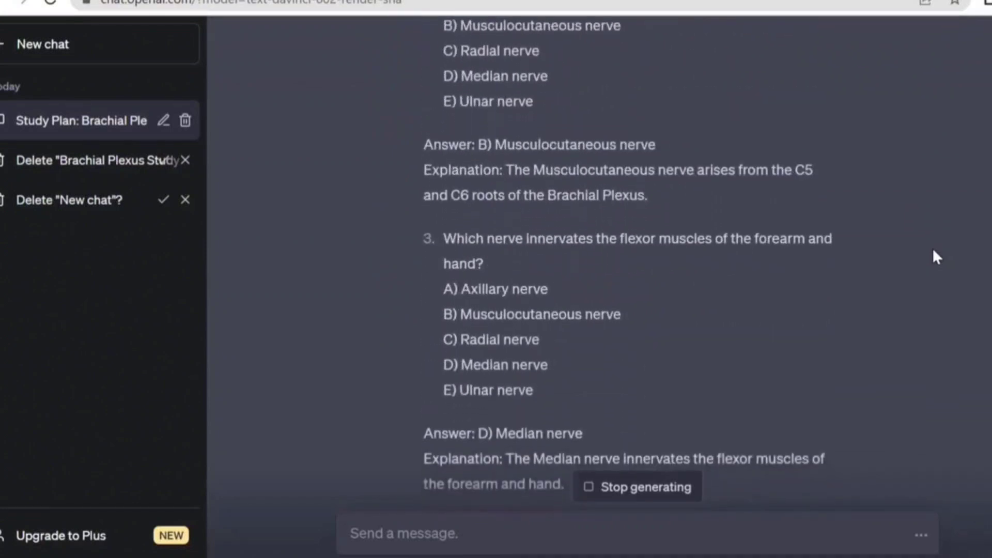
pyautogui.scroll(-3)
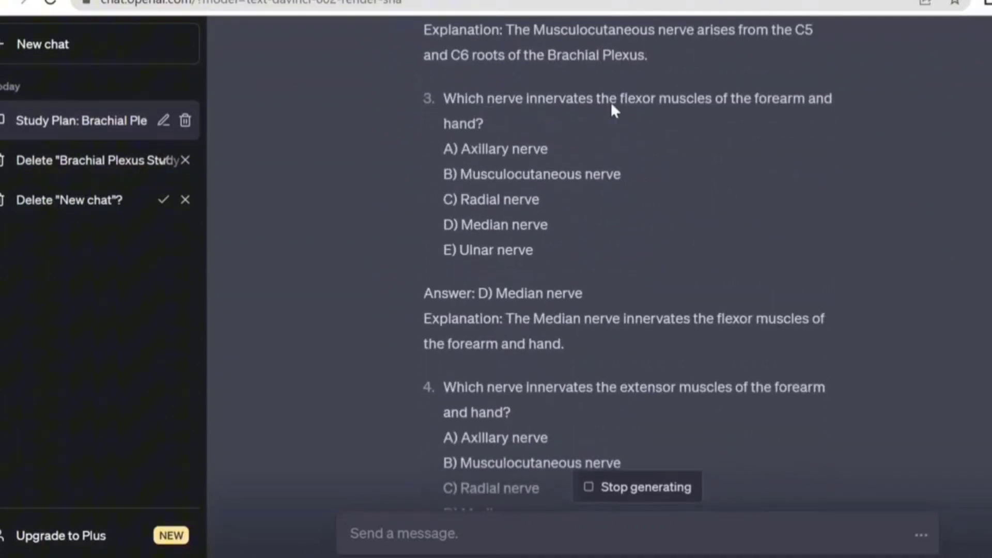
pyautogui.moveTo(582, 253)
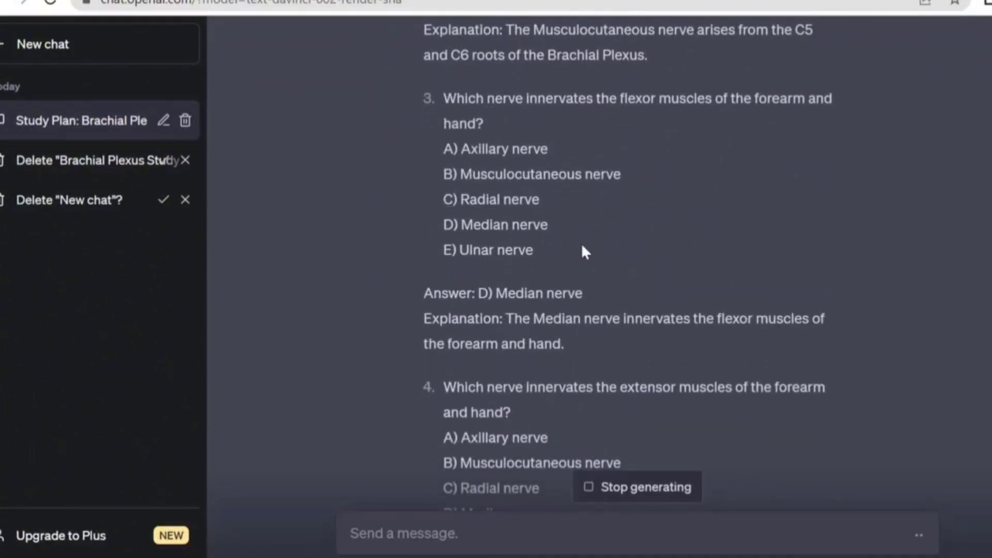
pyautogui.scroll(-3)
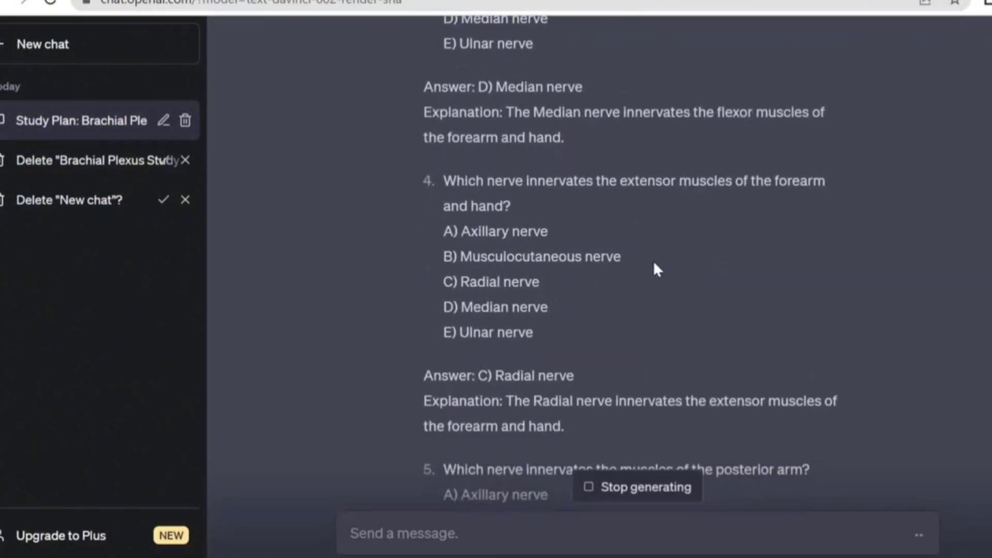
pyautogui.scroll(-3)
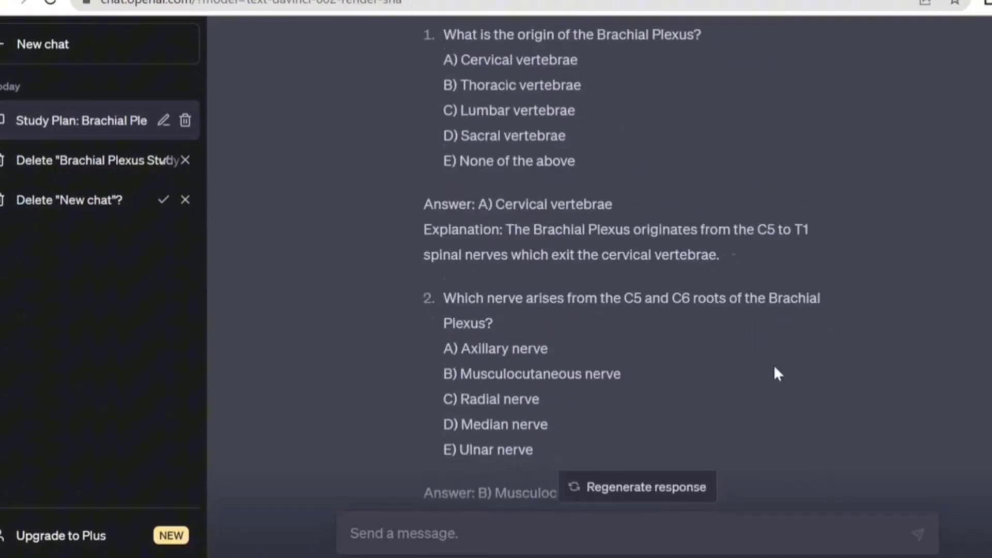
pyautogui.scroll(-3)
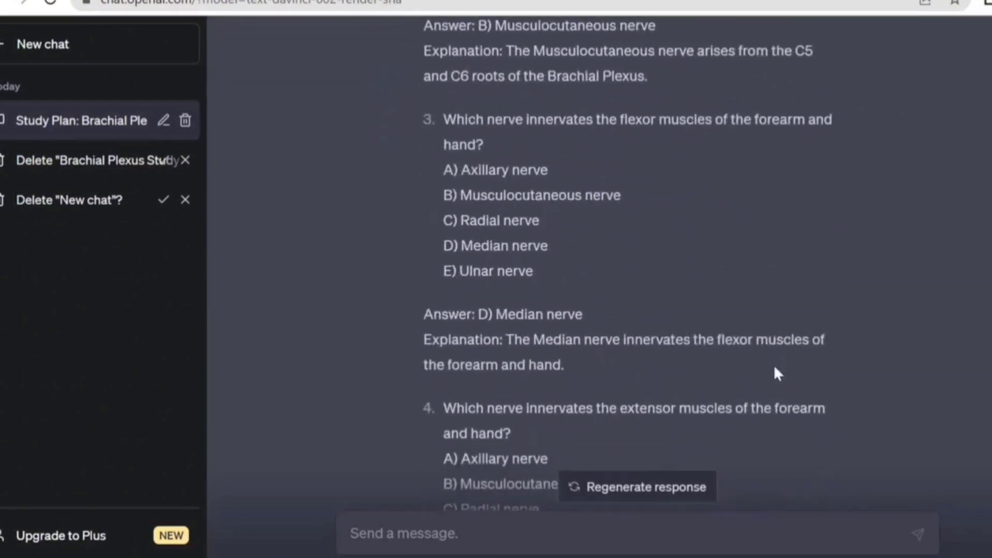
pyautogui.scroll(-3)
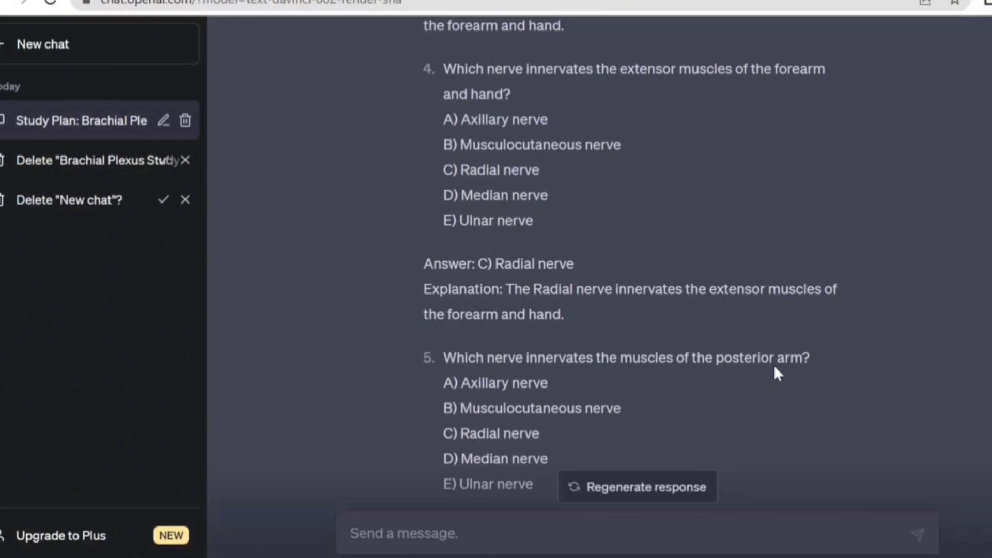
pyautogui.scroll(-3)
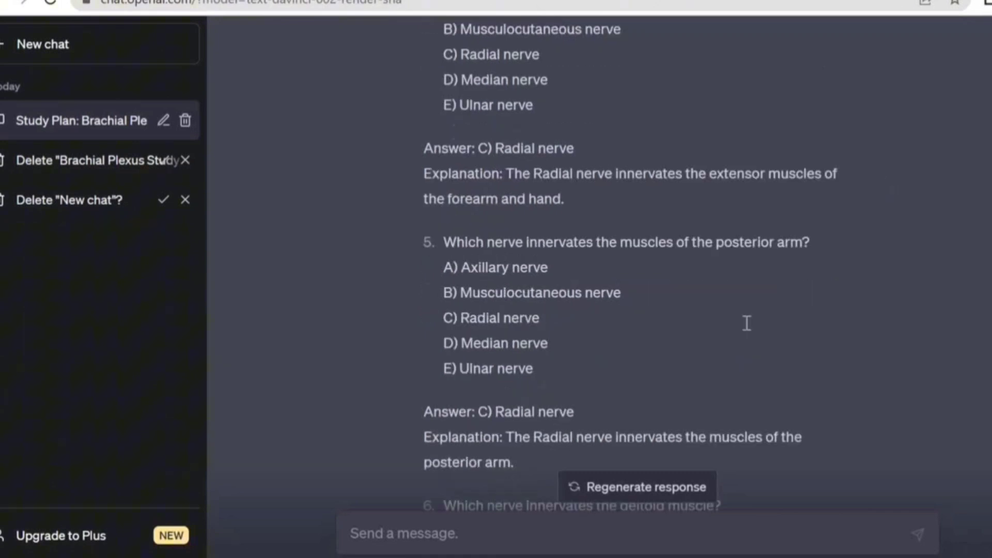
pyautogui.scroll(-3)
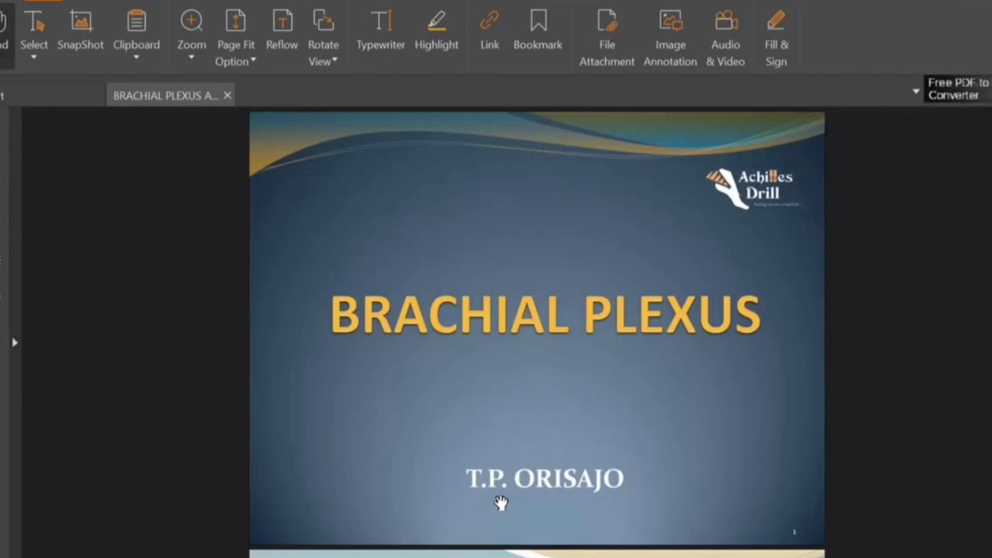
# Page through the Brachial Plexus PDF from the title page to the formation page
pyautogui.scroll(-3)
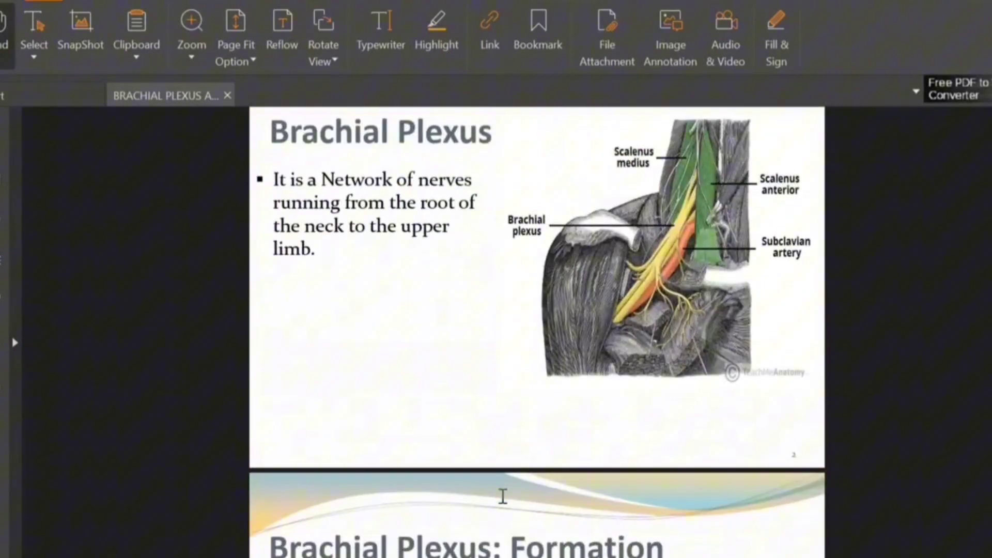
pyautogui.scroll(-3)
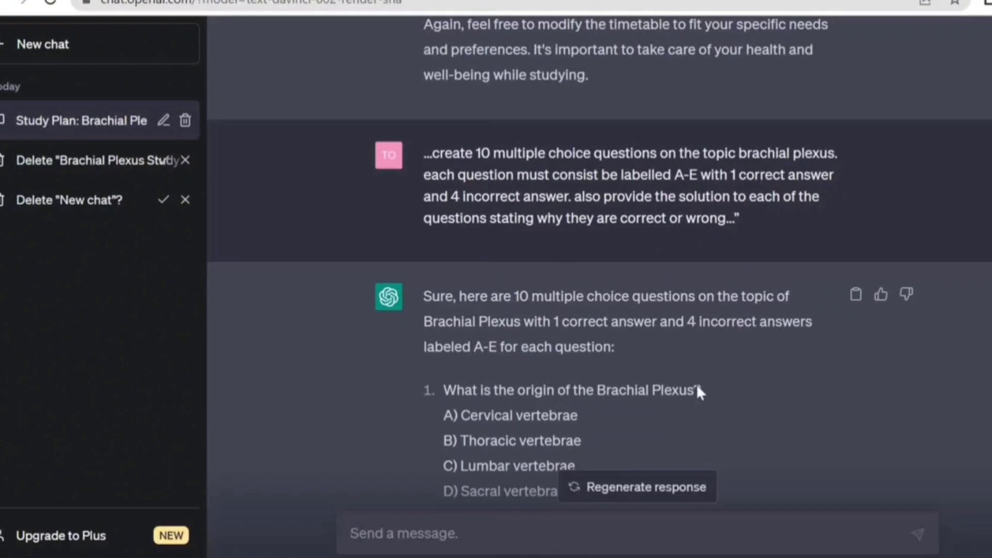
# Write a new message: 'In the same format above, create 5 questions from this:' for the slide text
pyautogui.scroll(-3)
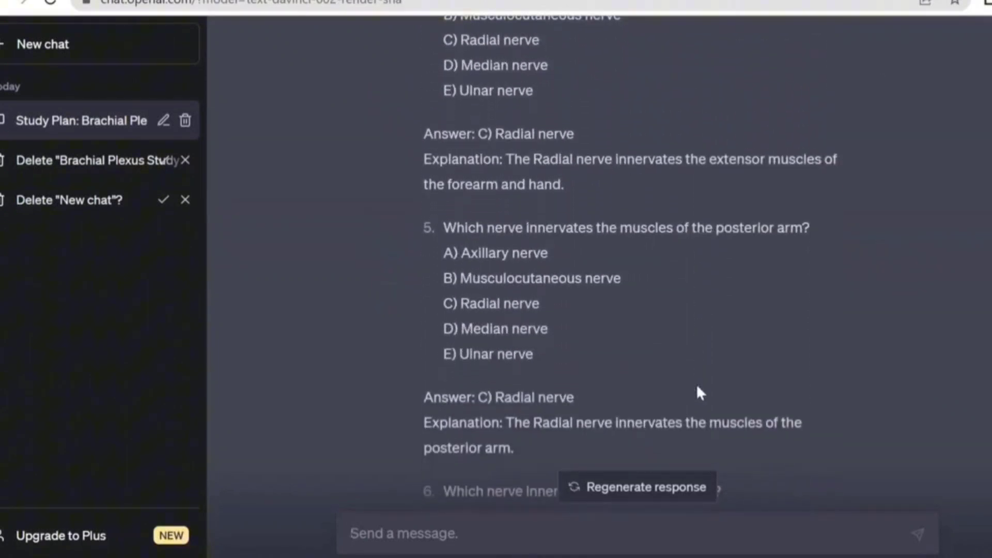
pyautogui.scroll(-3)
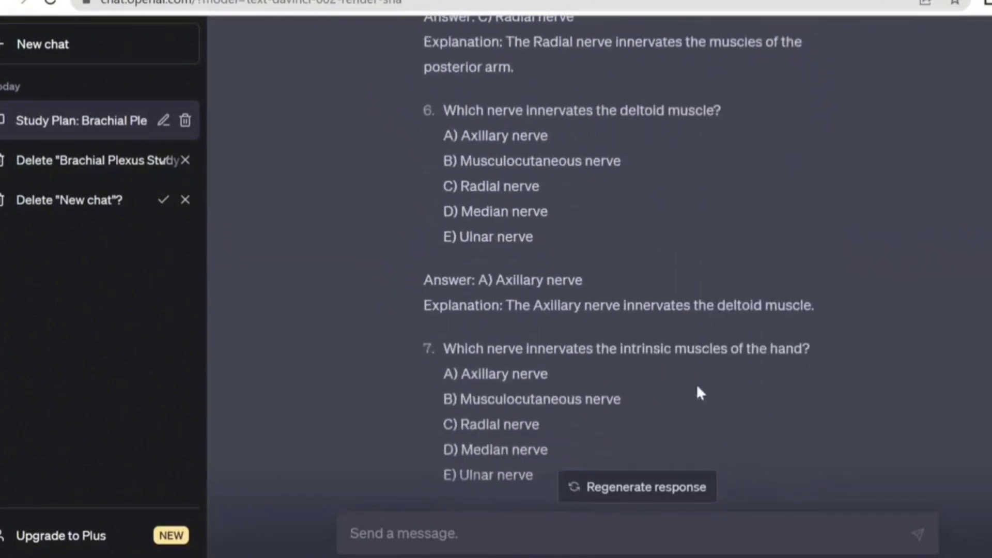
pyautogui.scroll(-3)
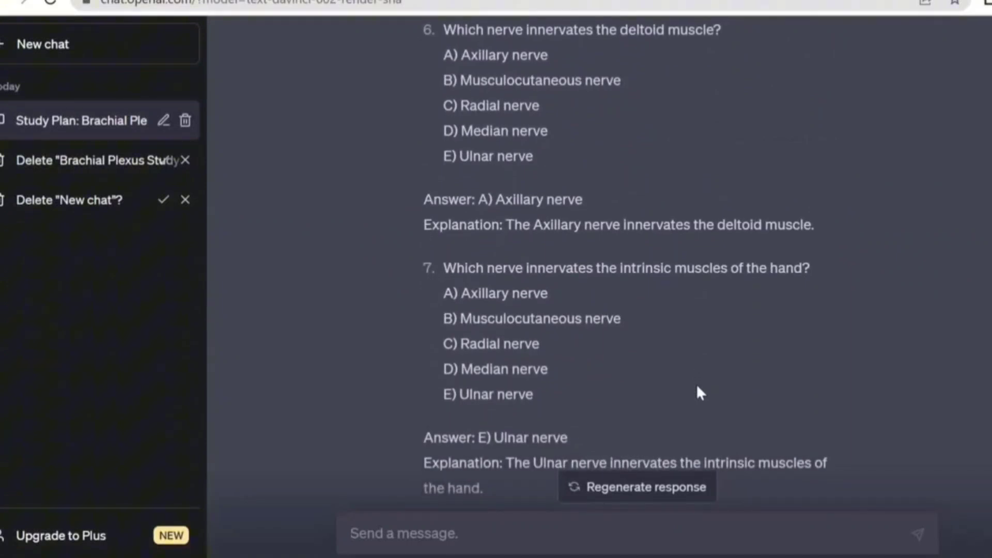
pyautogui.scroll(-3)
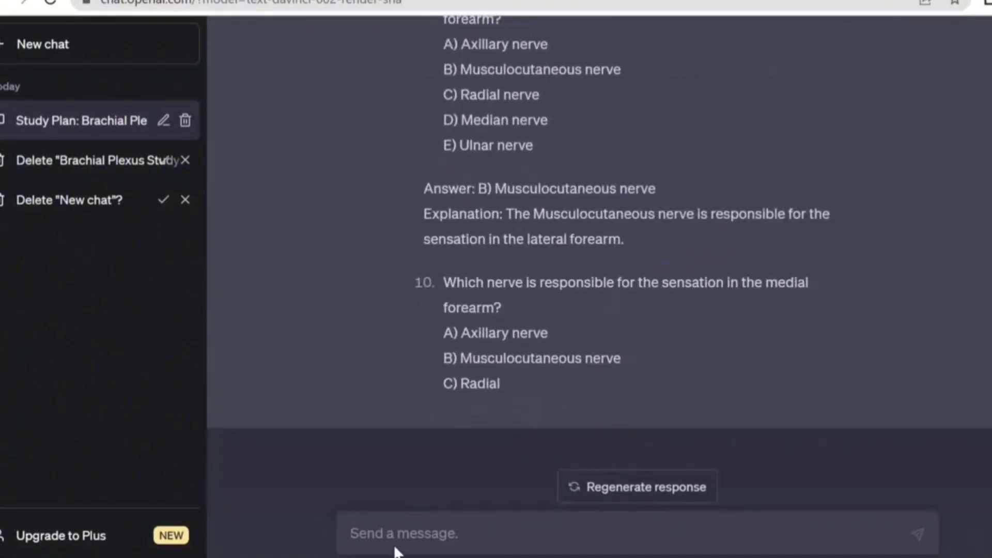
pyautogui.click(392, 534)
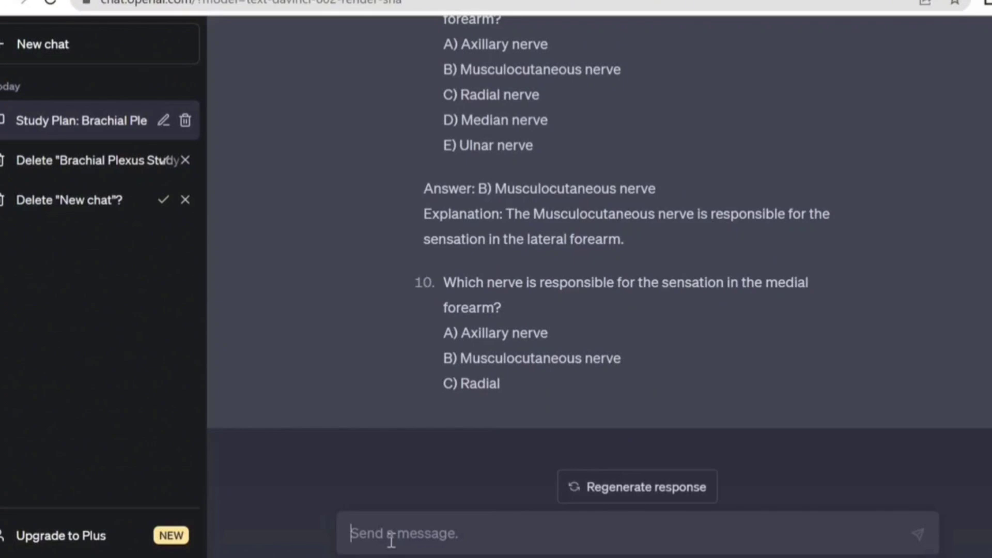
pyautogui.write('In the same')
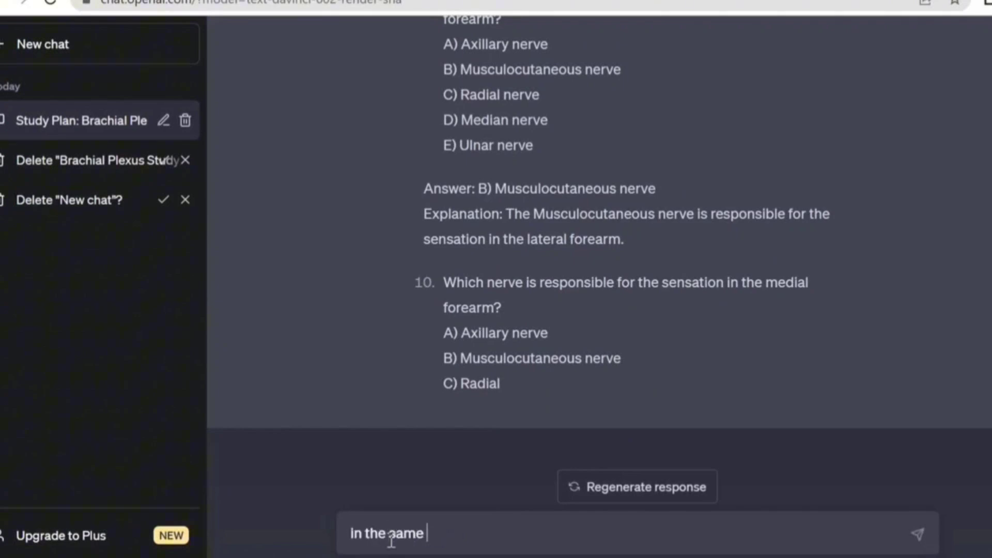
pyautogui.write('format above , create 5')
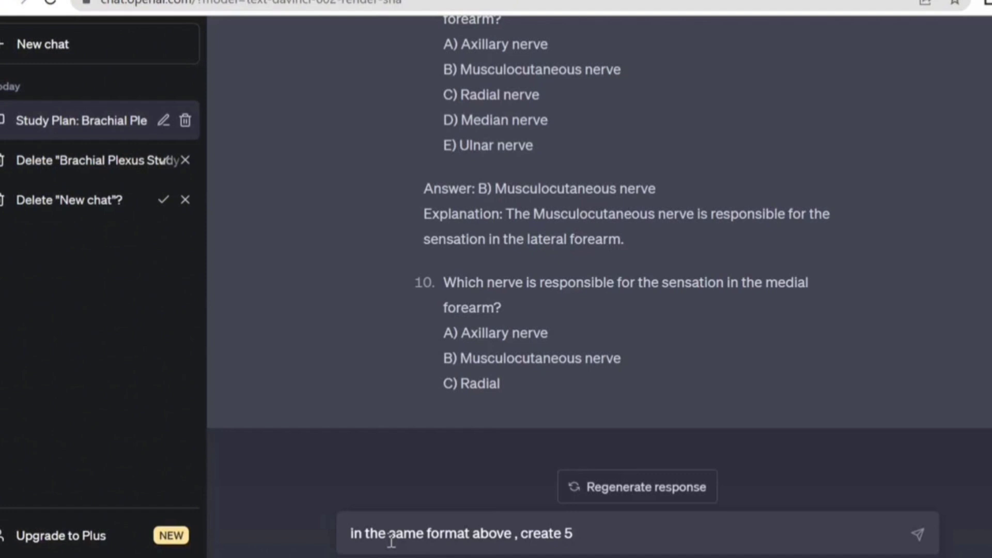
pyautogui.write('questions from this')
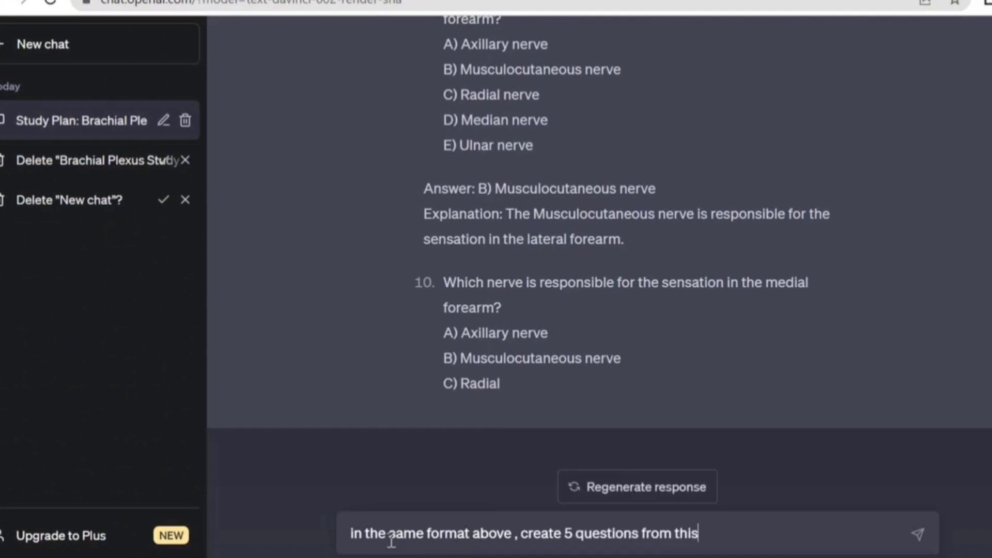
pyautogui.write(':')
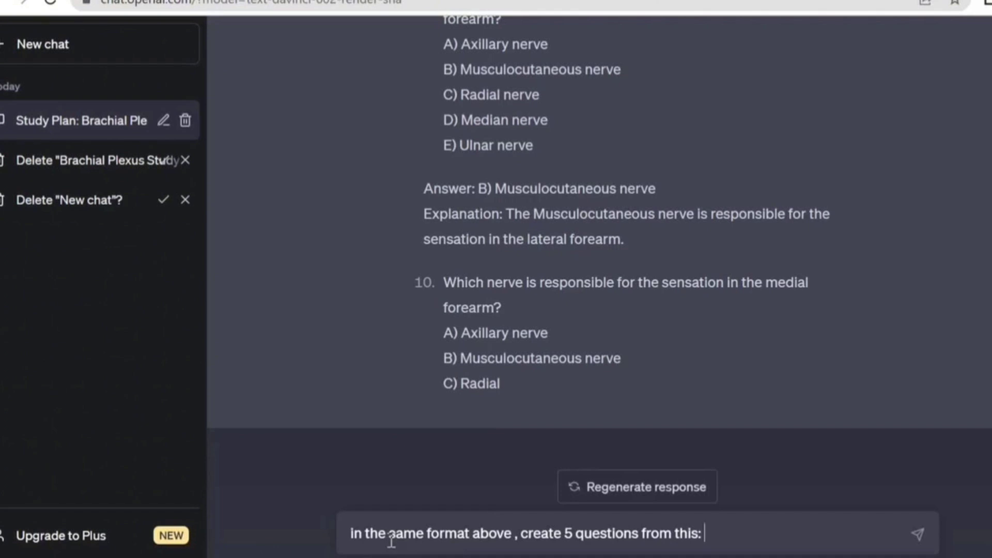
pyautogui.moveTo(528, 490)
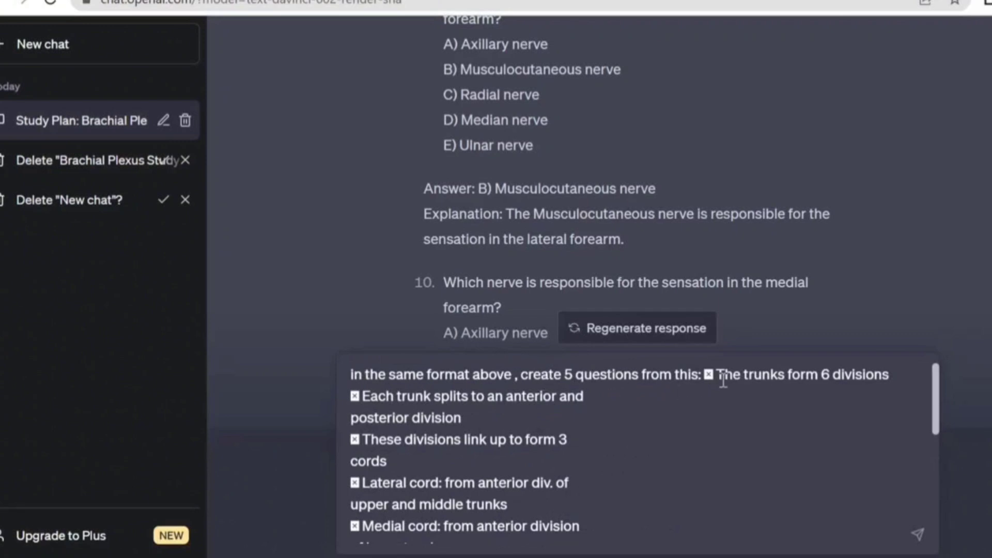
pyautogui.moveTo(741, 478)
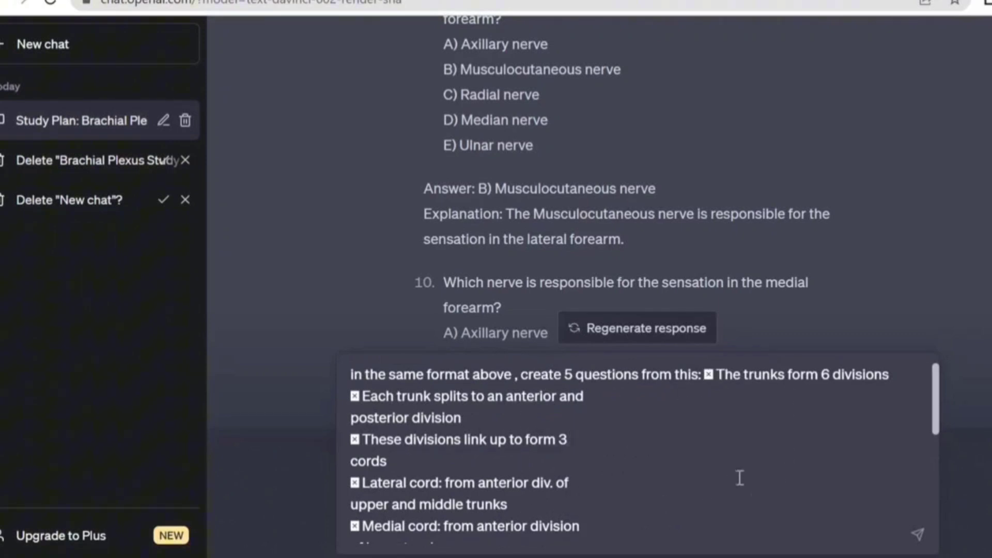
# Send the request and read ChatGPT's five A–E questions on division and cord formation
pyautogui.click(918, 535)
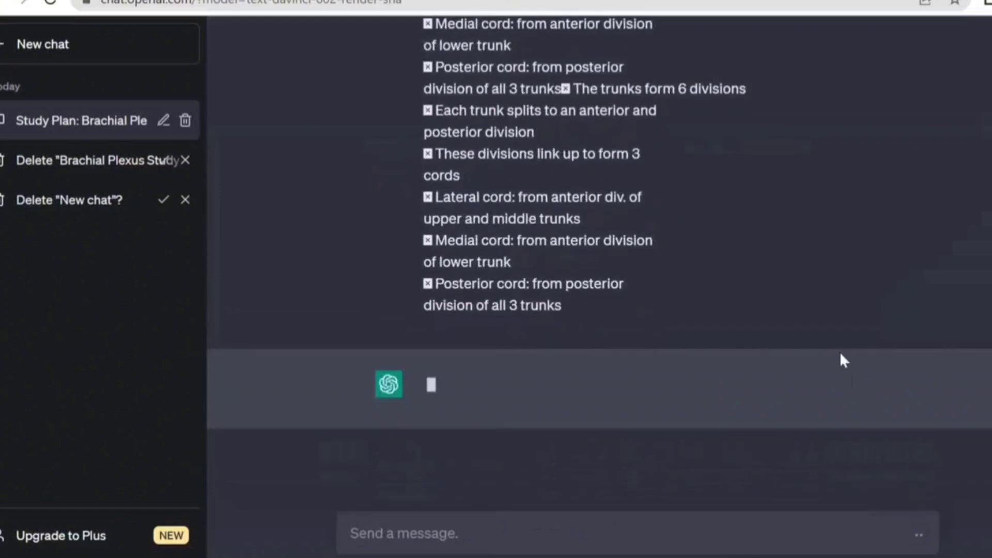
pyautogui.moveTo(839, 351)
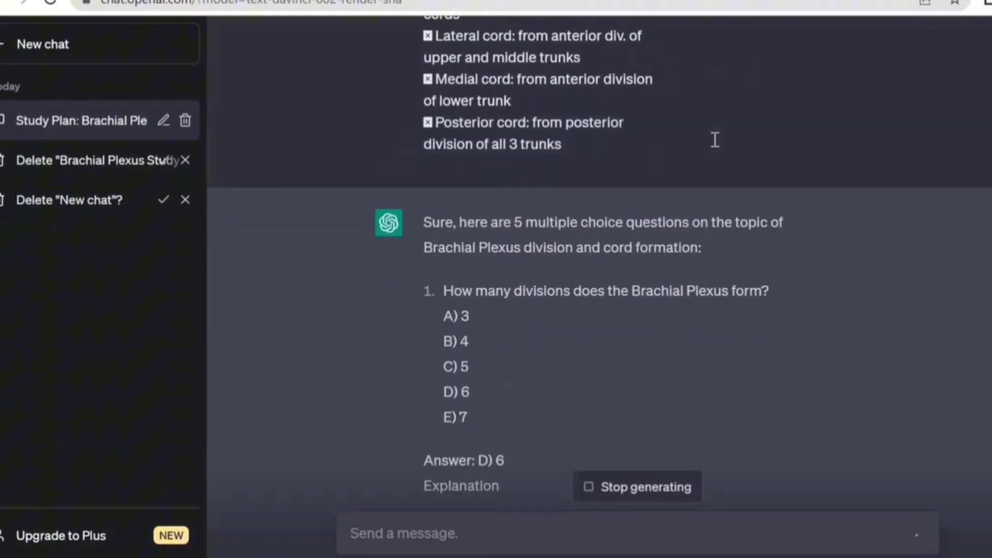
pyautogui.scroll(-3)
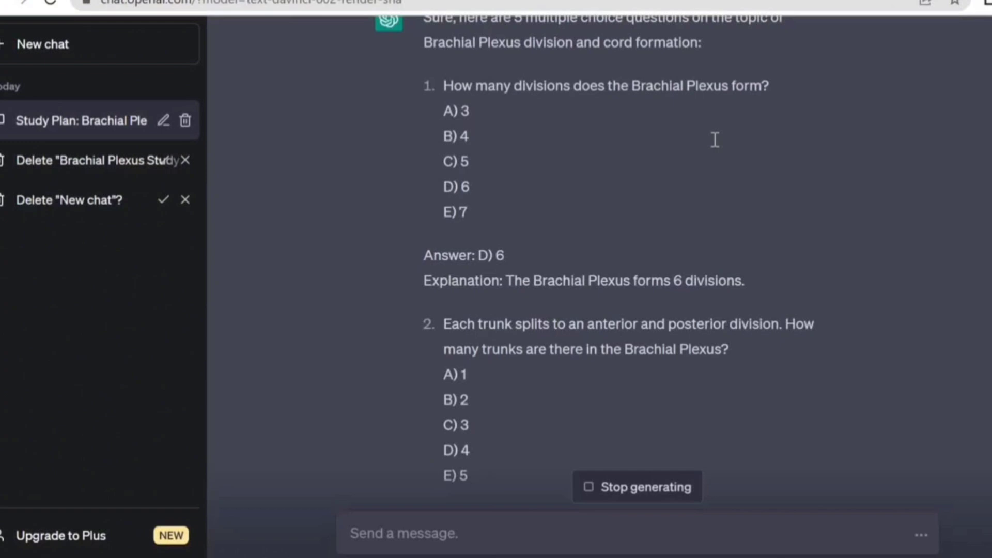
pyautogui.scroll(-3)
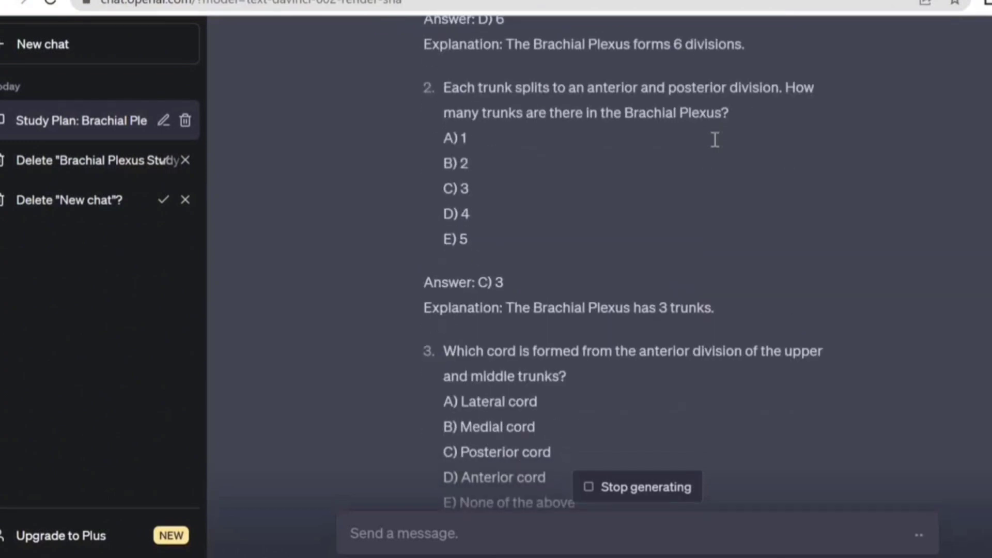
pyautogui.scroll(-3)
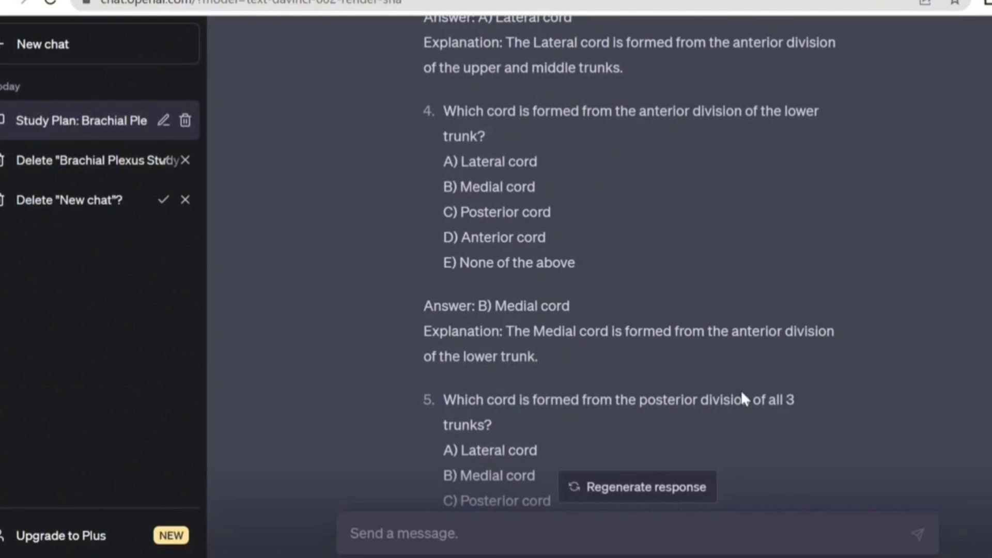
pyautogui.moveTo(750, 212)
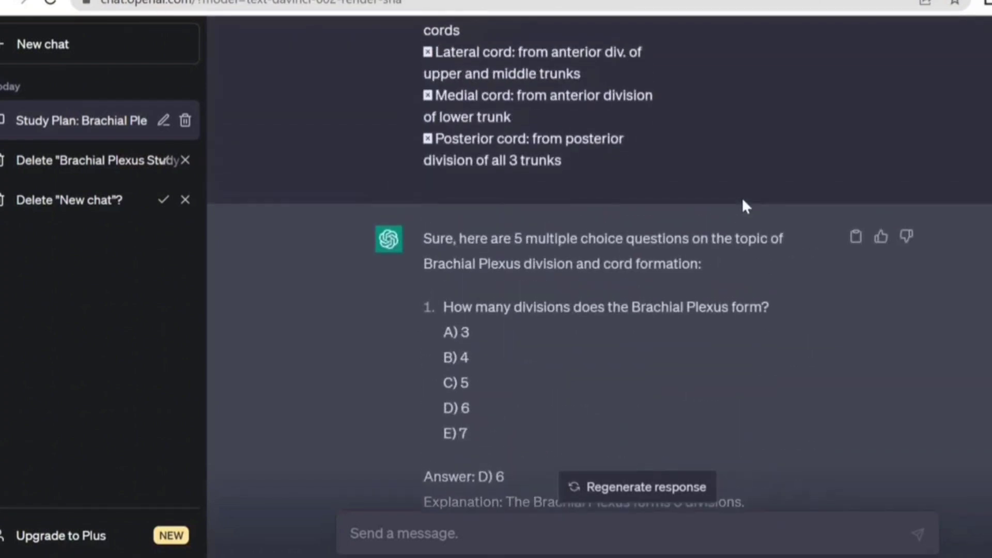
pyautogui.scroll(-3)
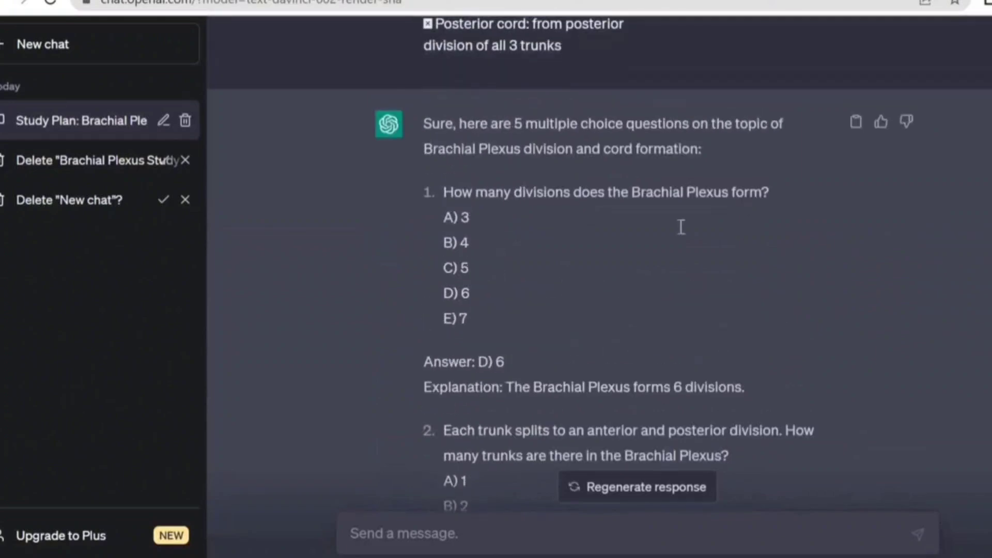
pyautogui.scroll(-3)
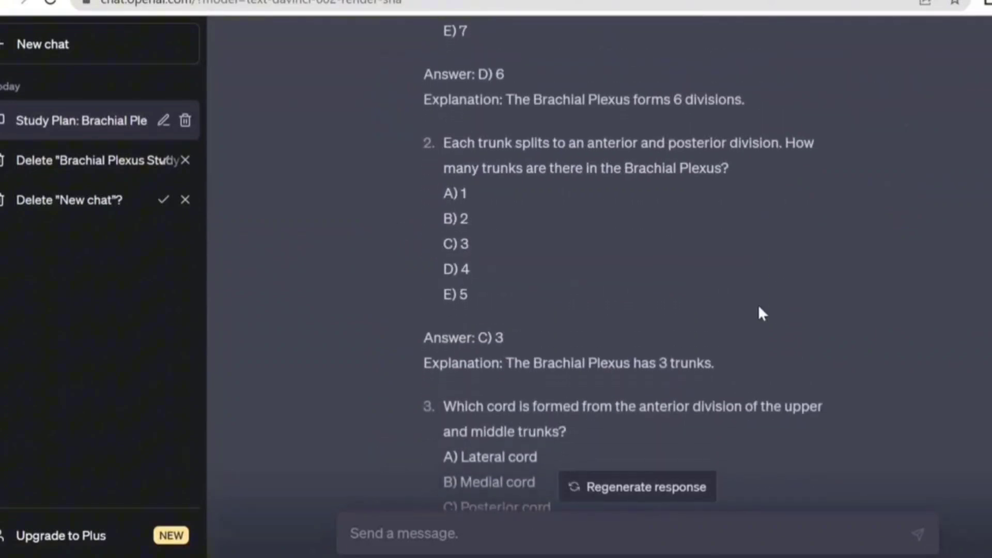
pyautogui.scroll(-3)
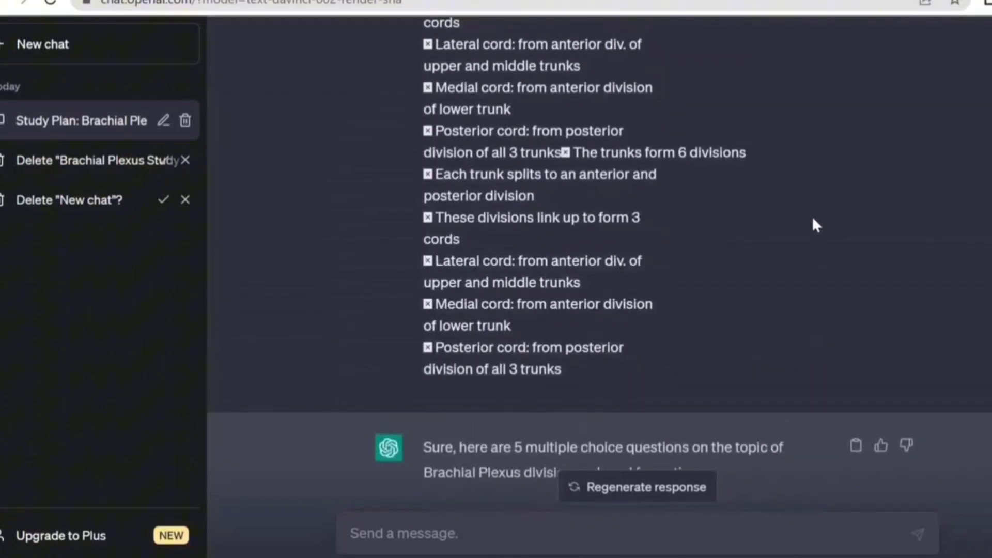
pyautogui.scroll(-3)
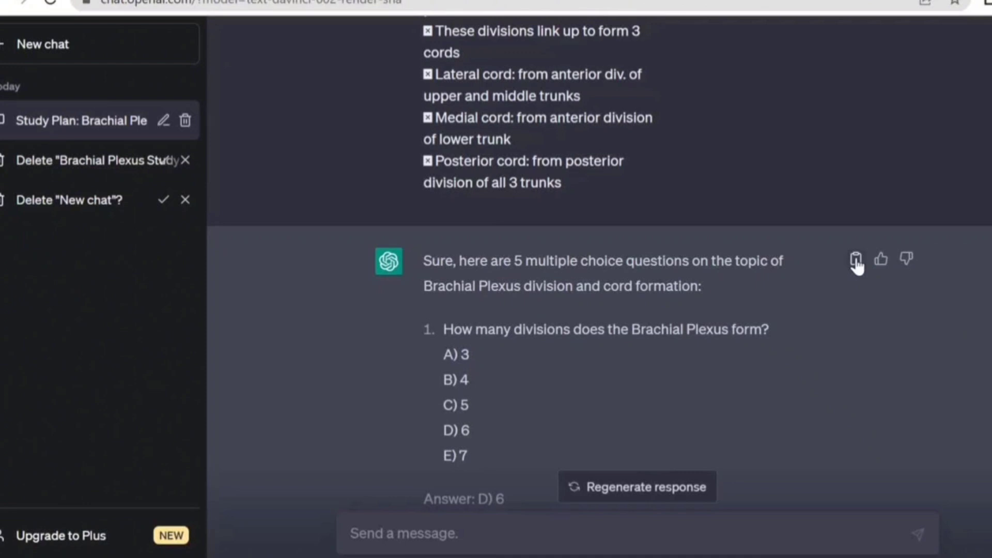
pyautogui.moveTo(834, 320)
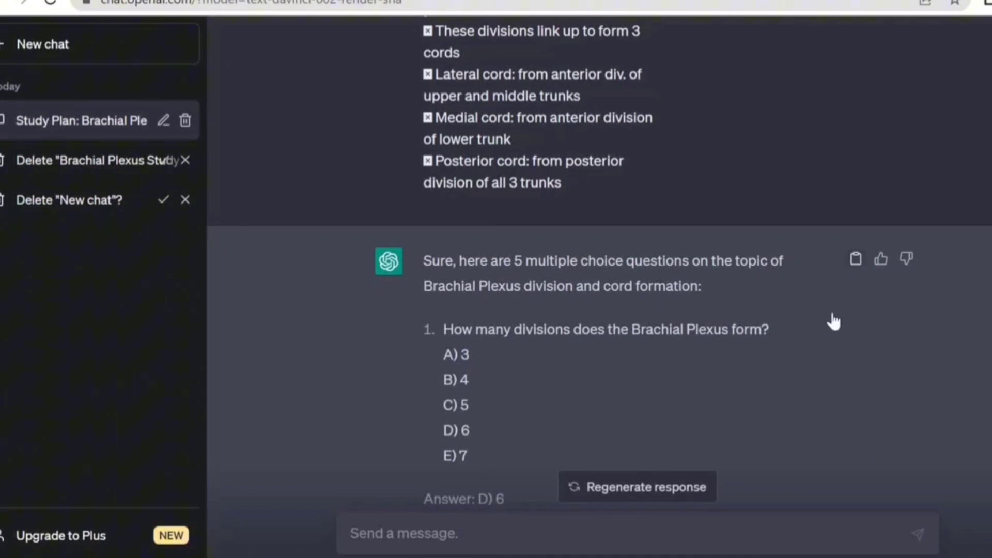
pyautogui.scroll(-3)
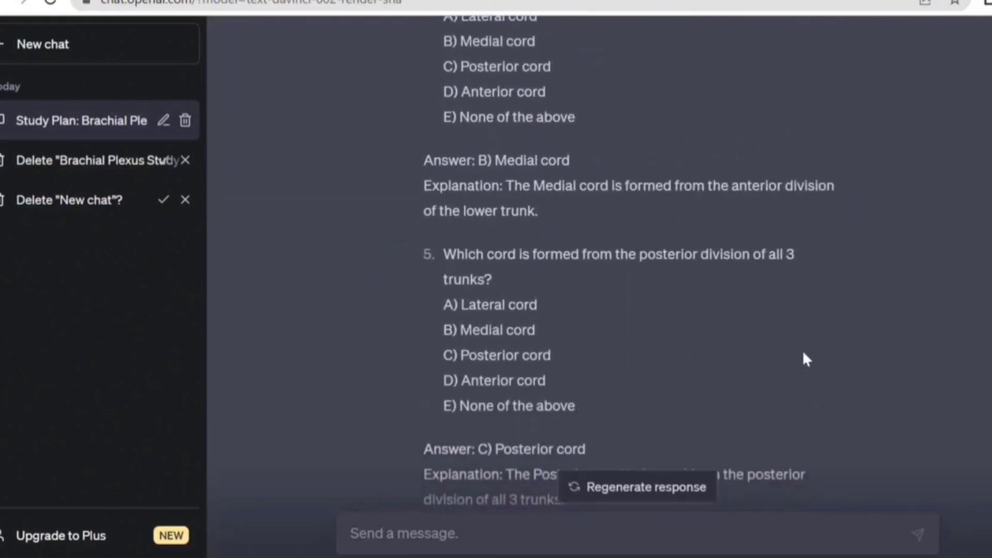